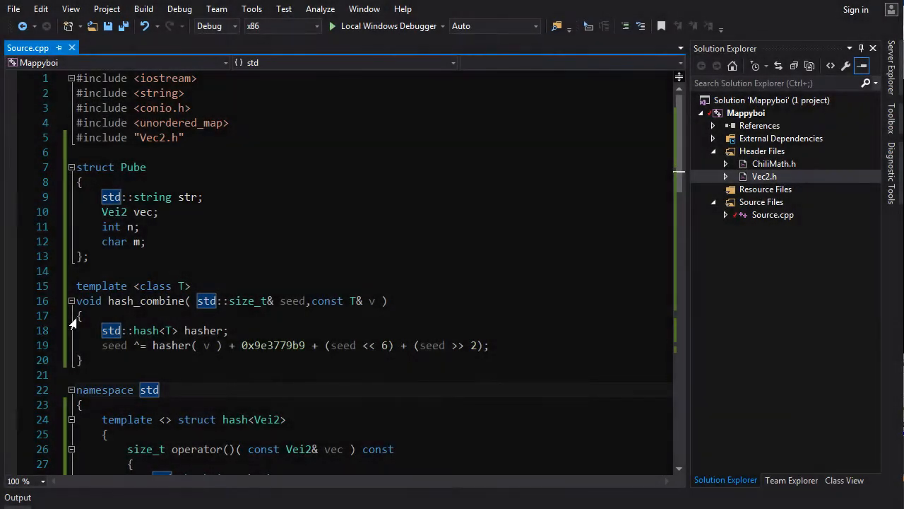
mouse_move(402, 101)
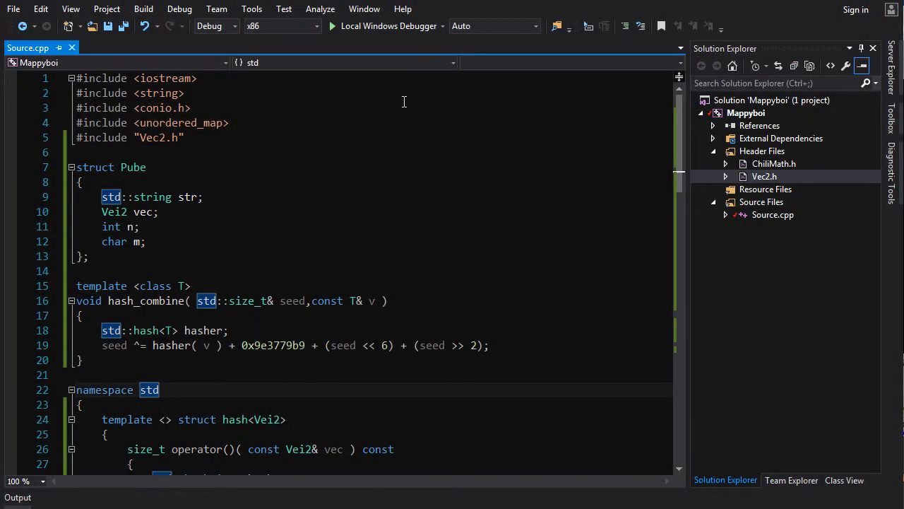
View the Stack Overflow answer's boost-style hash_combine template alongside the selected Pube struct
click(142, 241)
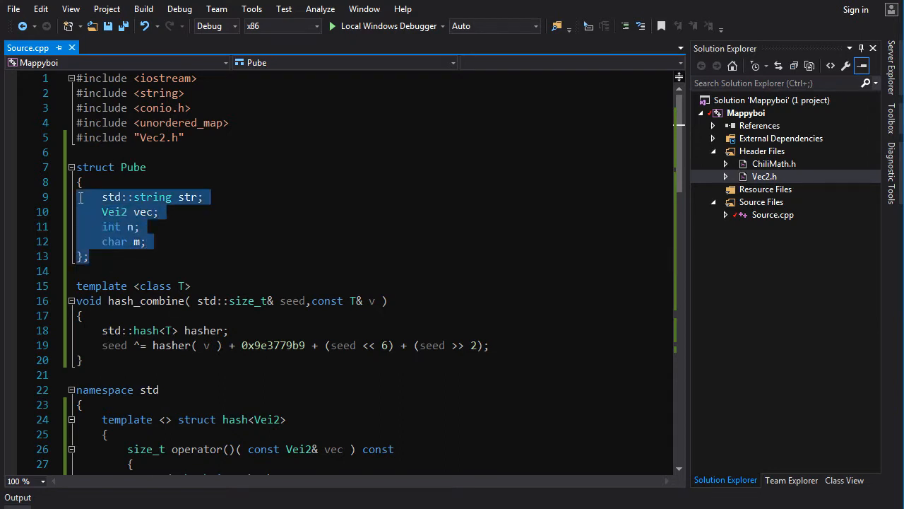
double_click(133, 167)
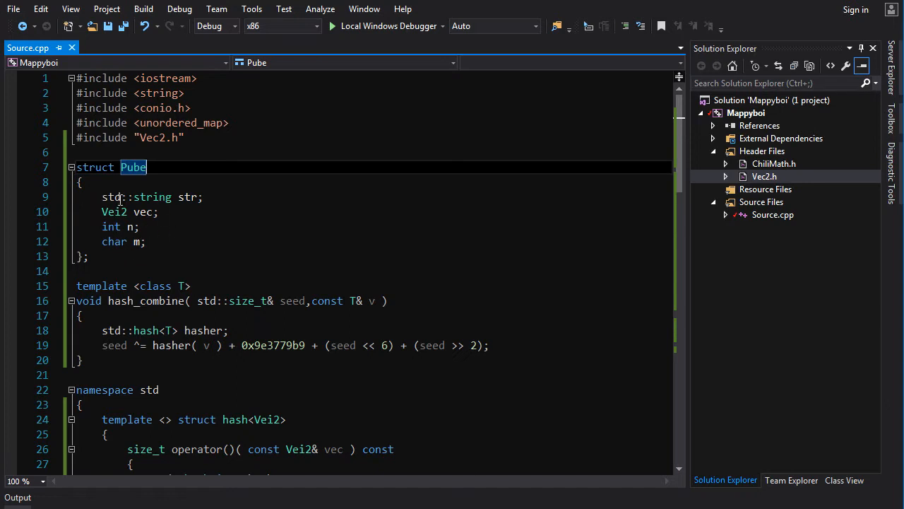
mouse_move(143, 211)
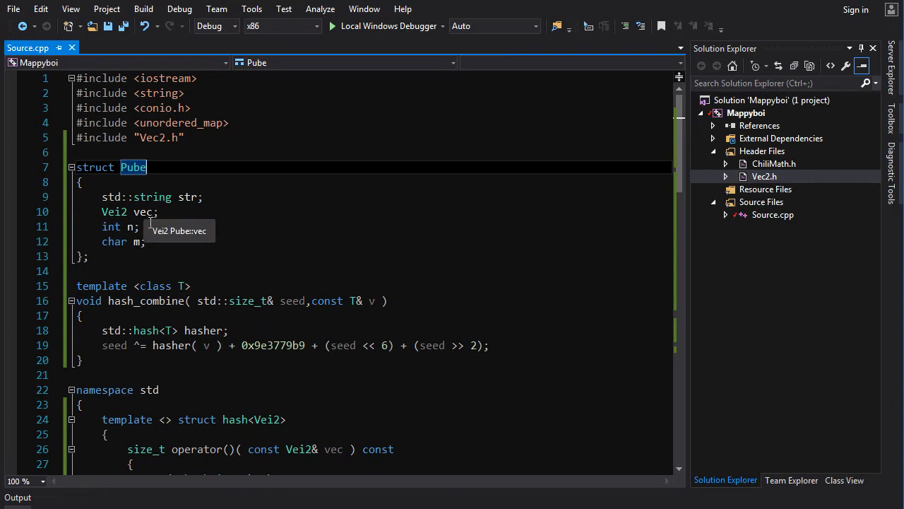
mouse_move(114, 258)
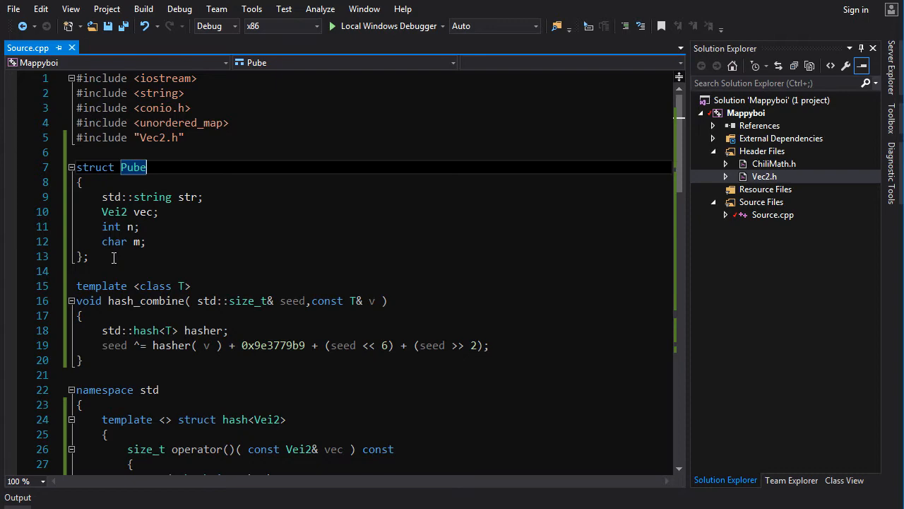
scroll(down, 3)
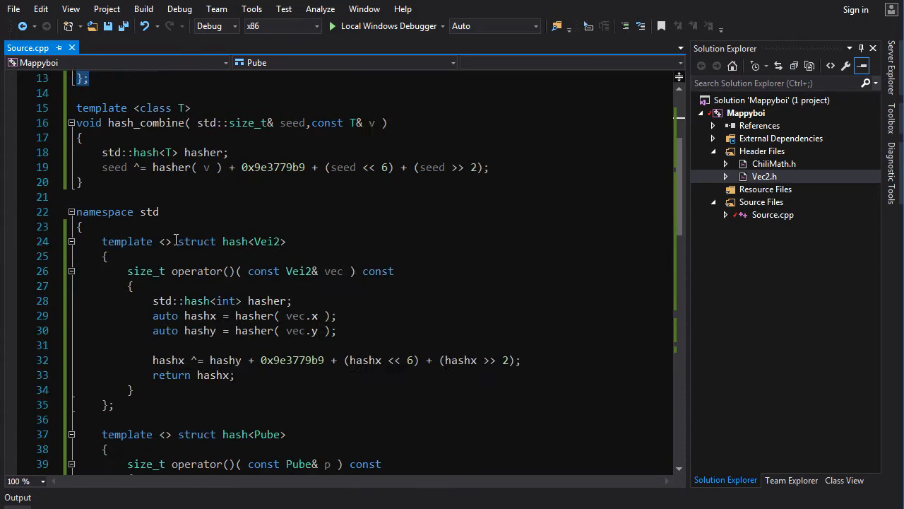
scroll(down, 3)
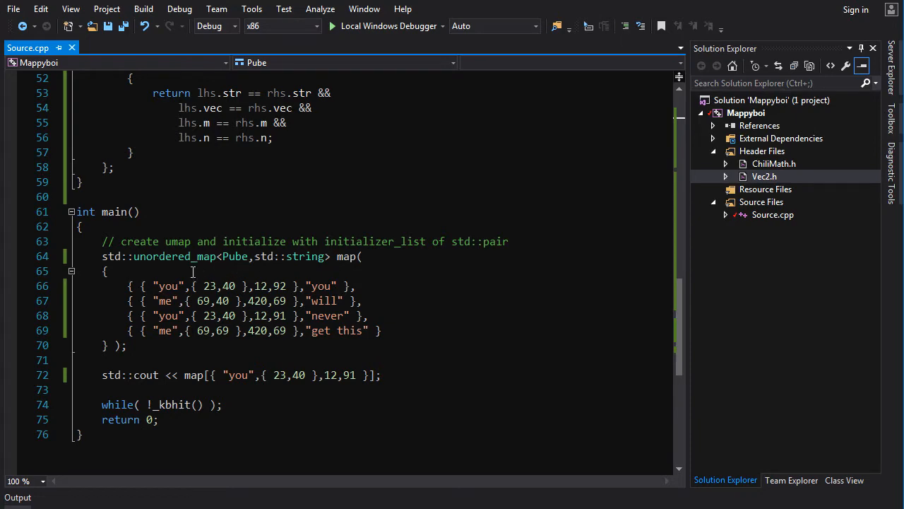
mouse_move(224, 243)
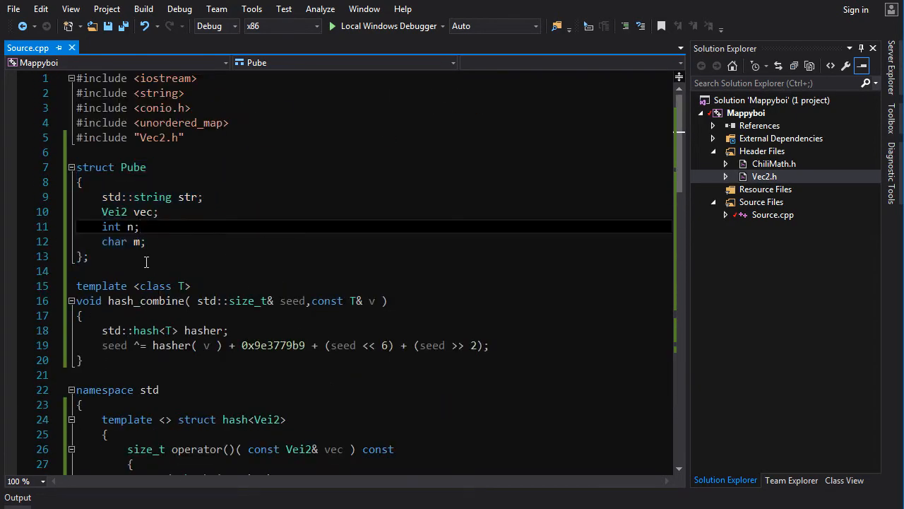
drag(77, 167, 89, 257)
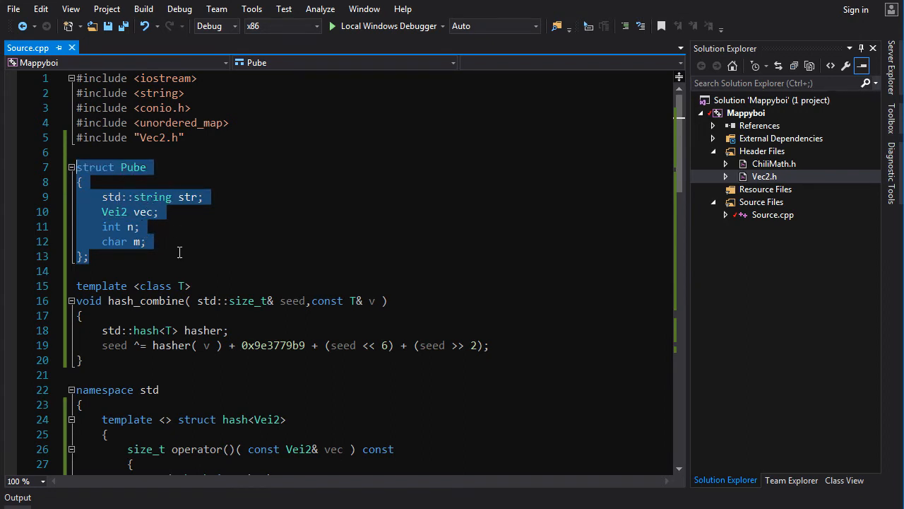
mouse_move(275, 268)
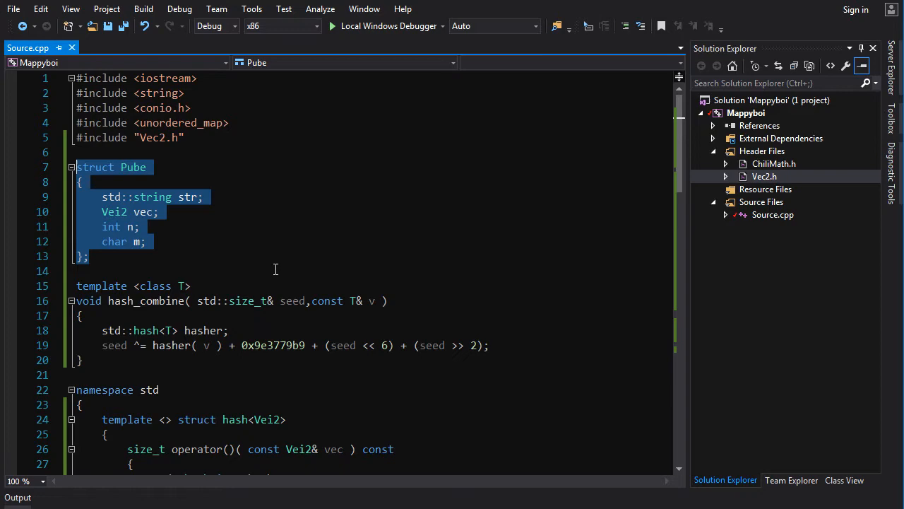
scroll(down, 3)
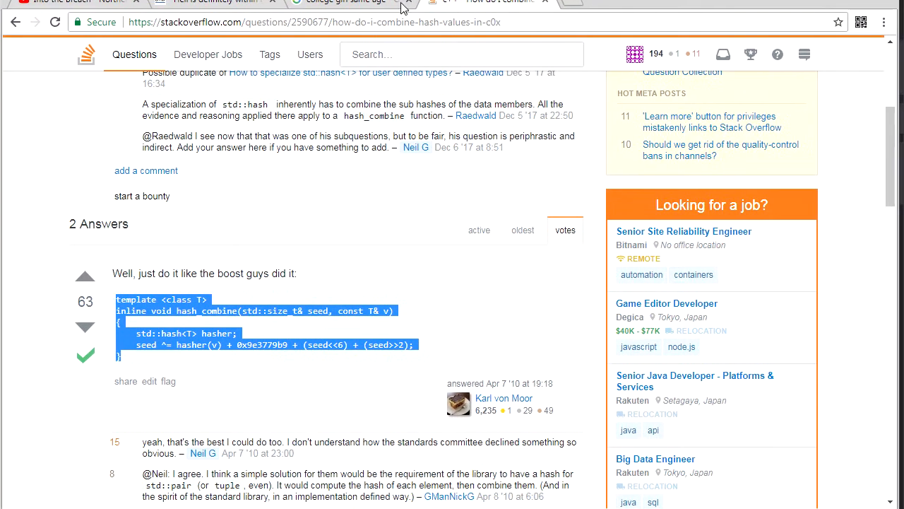
click(198, 319)
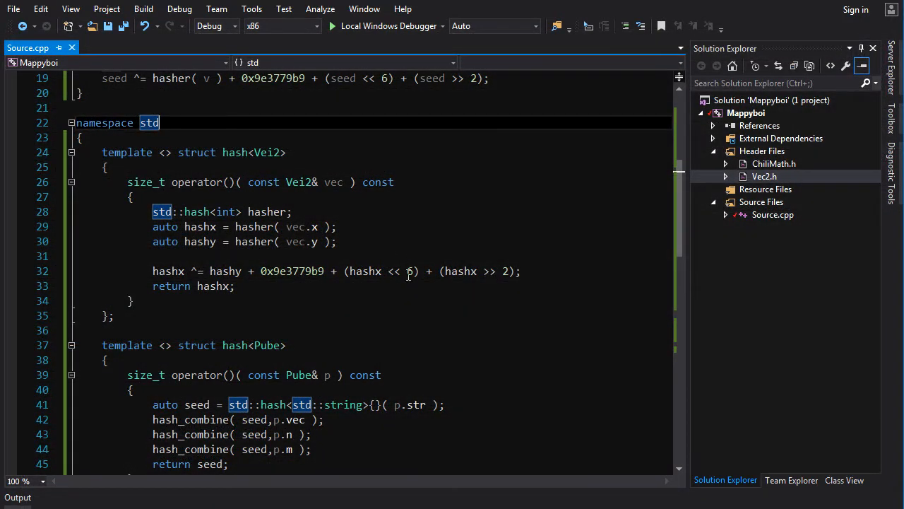
Scroll Source.cpp up past the hash<Vei2> and hash<Pube> specializations
scroll(up, 3)
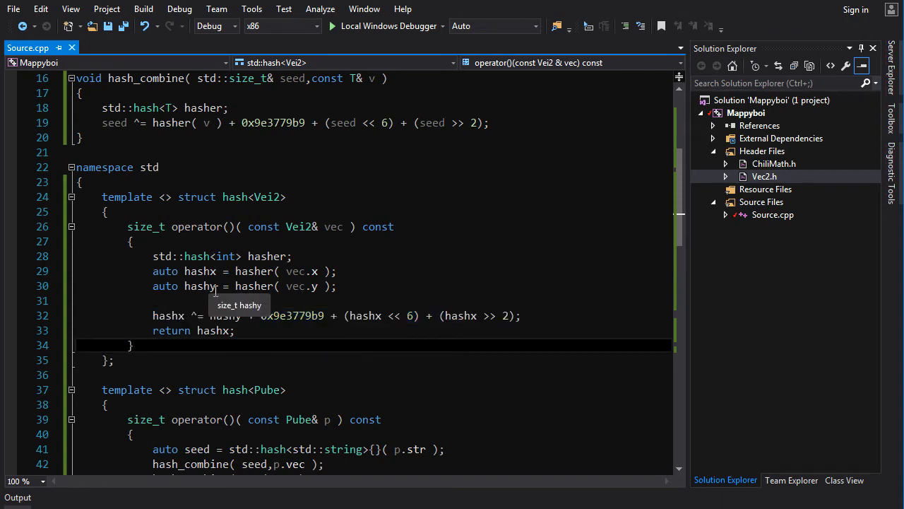
scroll(up, 3)
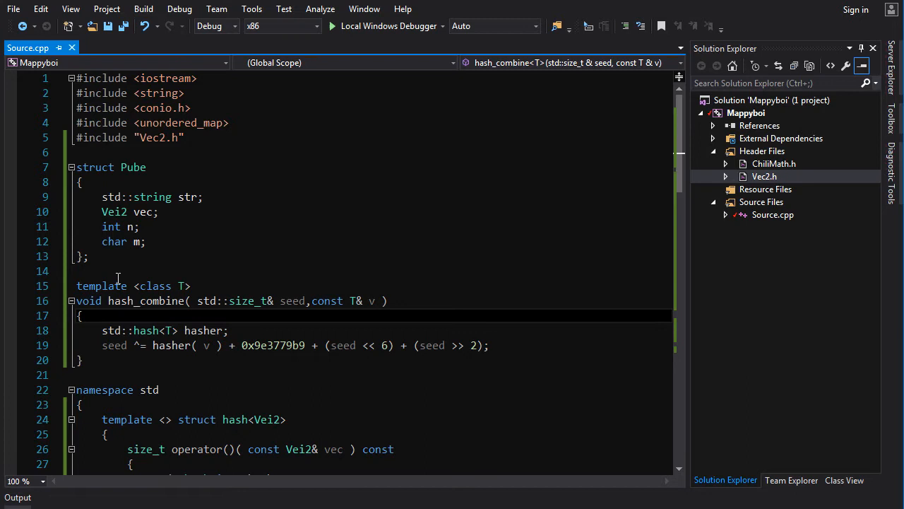
double_click(144, 300)
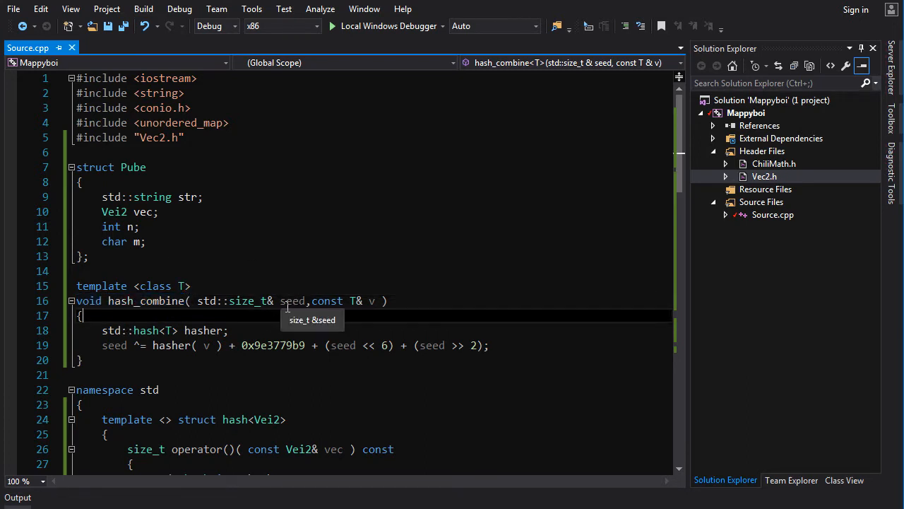
double_click(292, 300)
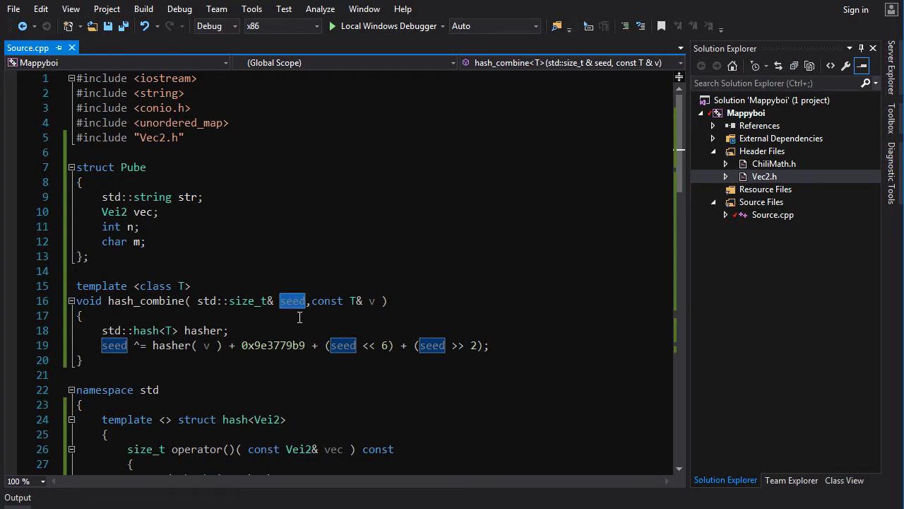
click(372, 301)
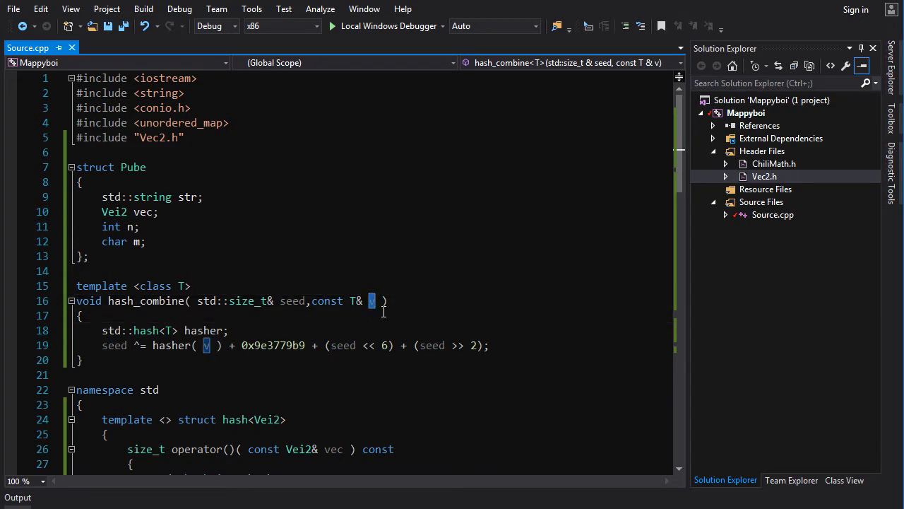
mouse_move(292, 300)
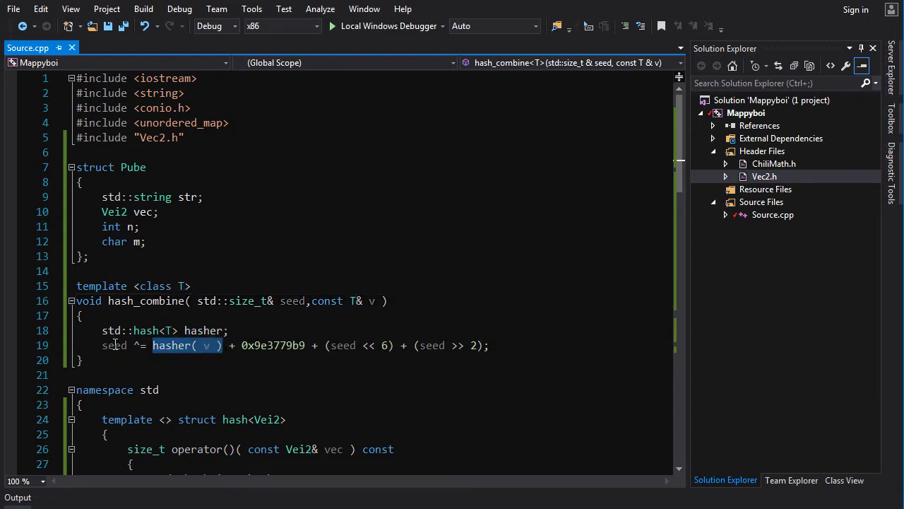
click(278, 316)
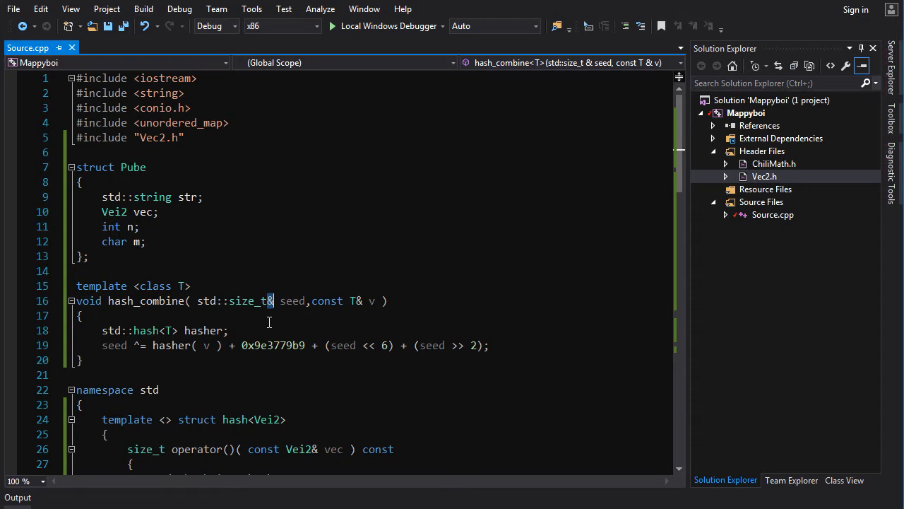
mouse_move(228, 315)
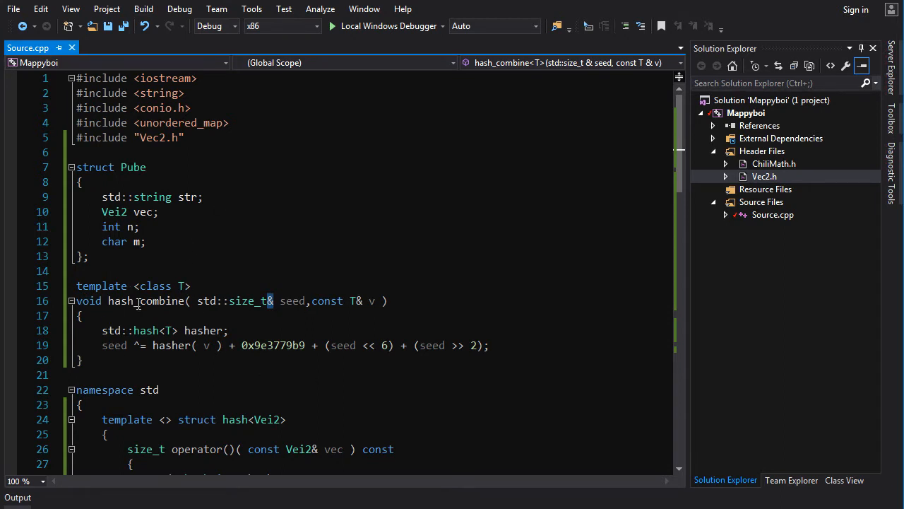
scroll(down, 3)
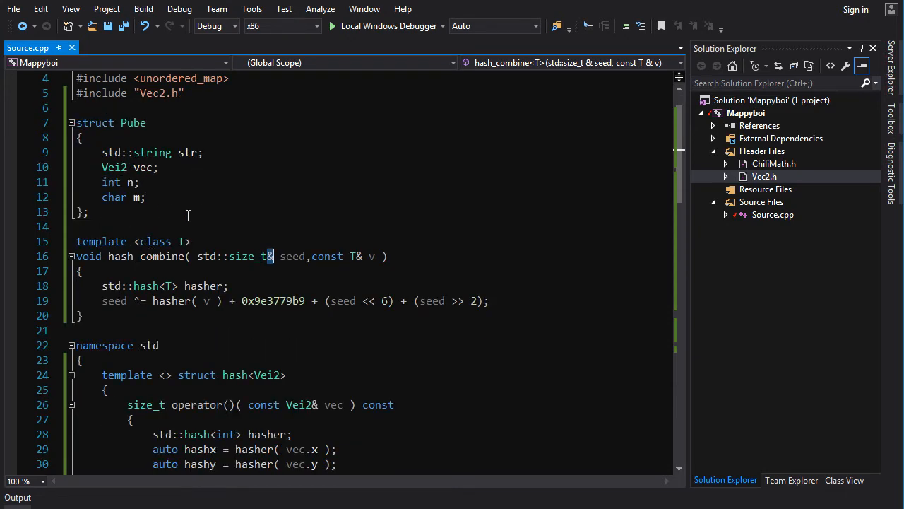
scroll(down, 3)
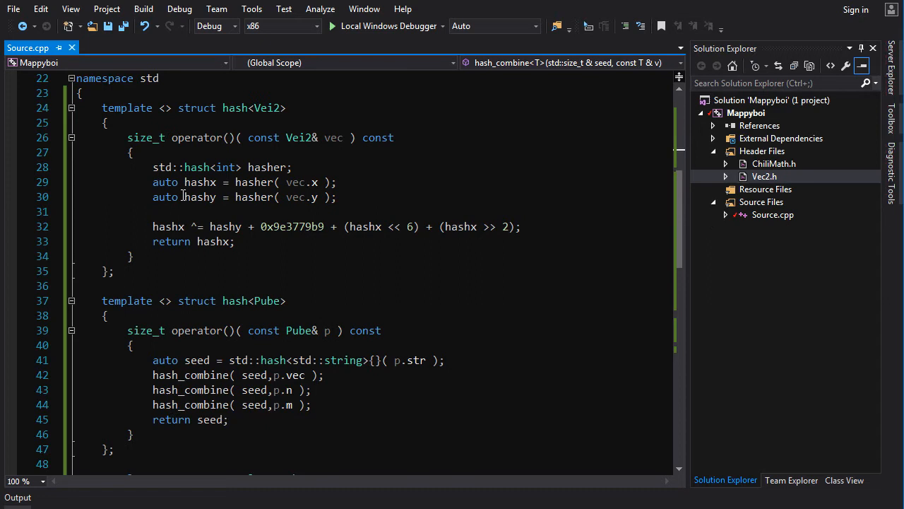
mouse_move(105, 306)
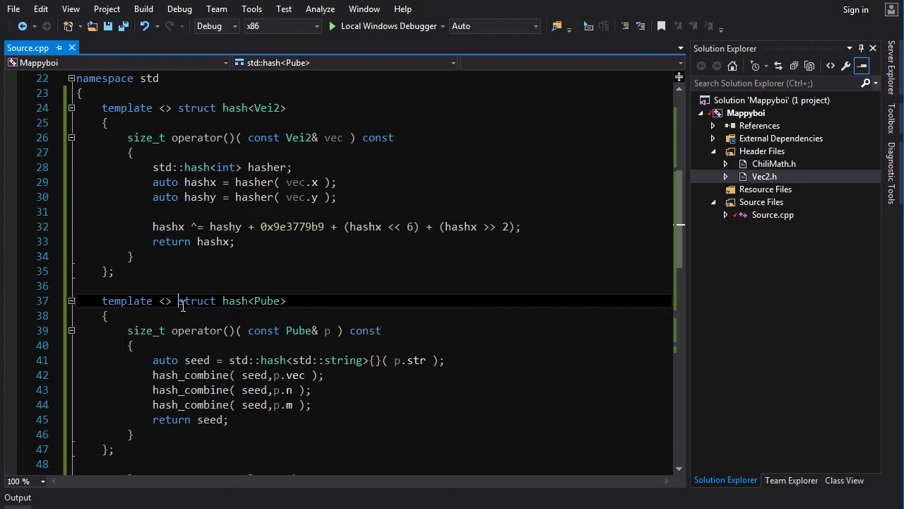
double_click(235, 301)
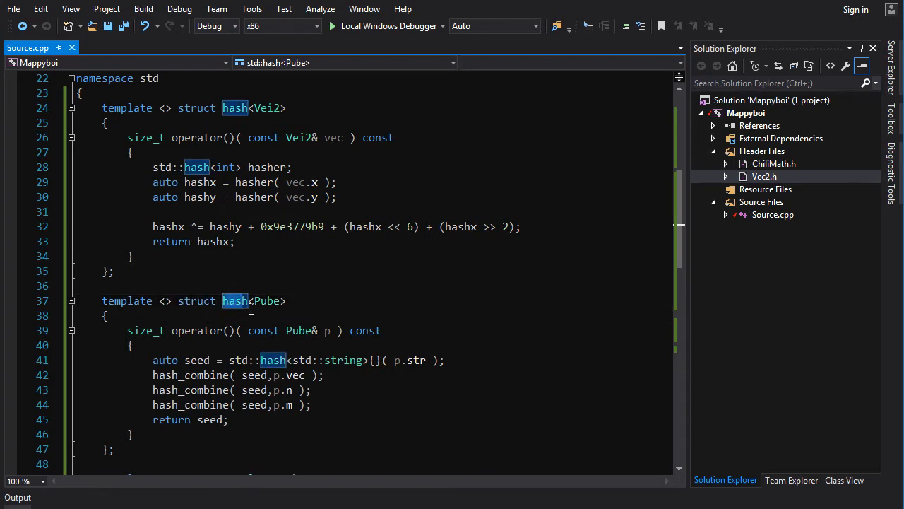
mouse_move(247, 304)
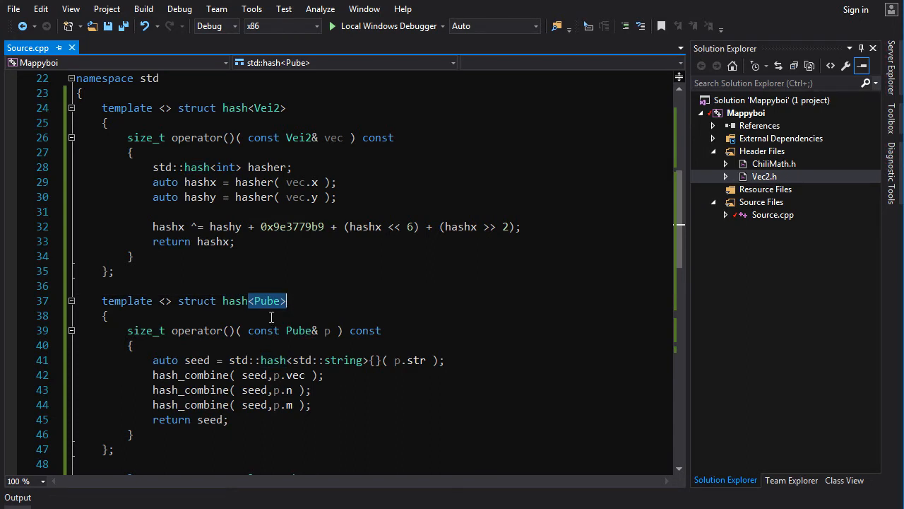
double_click(267, 301)
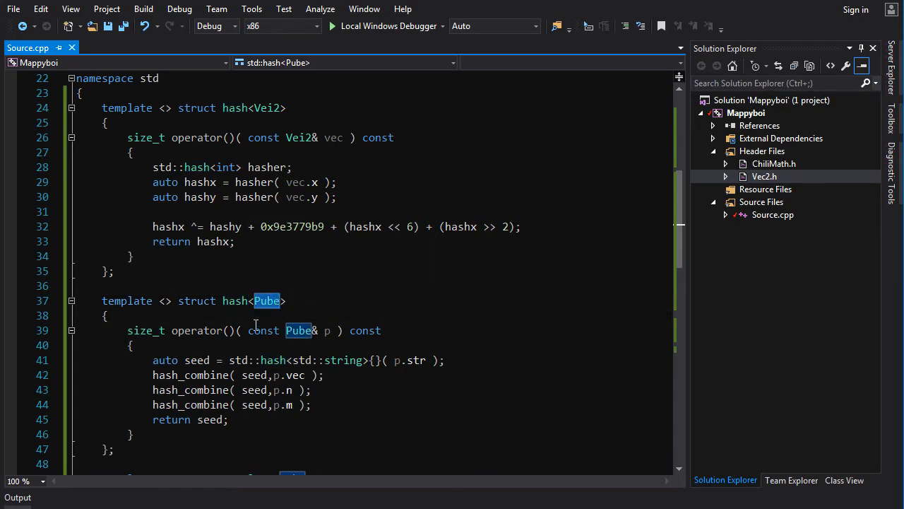
scroll(down, 3)
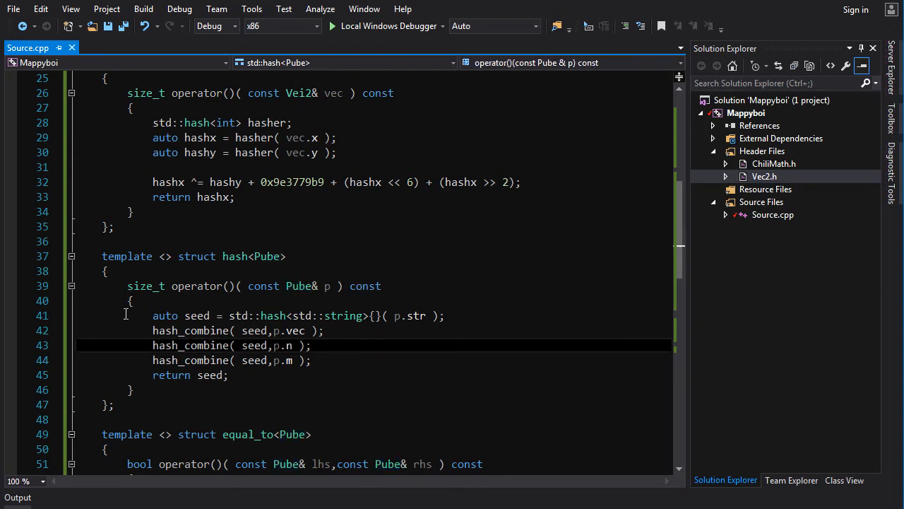
mouse_move(224, 338)
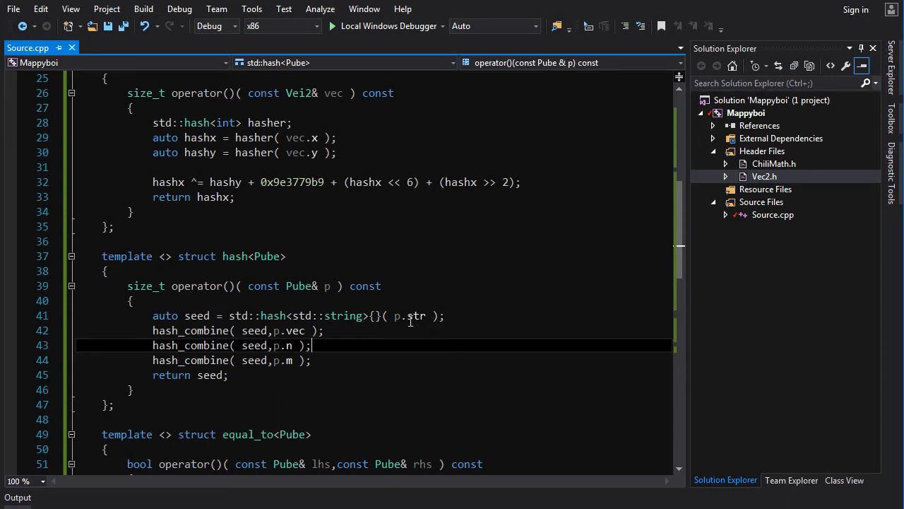
mouse_move(198, 316)
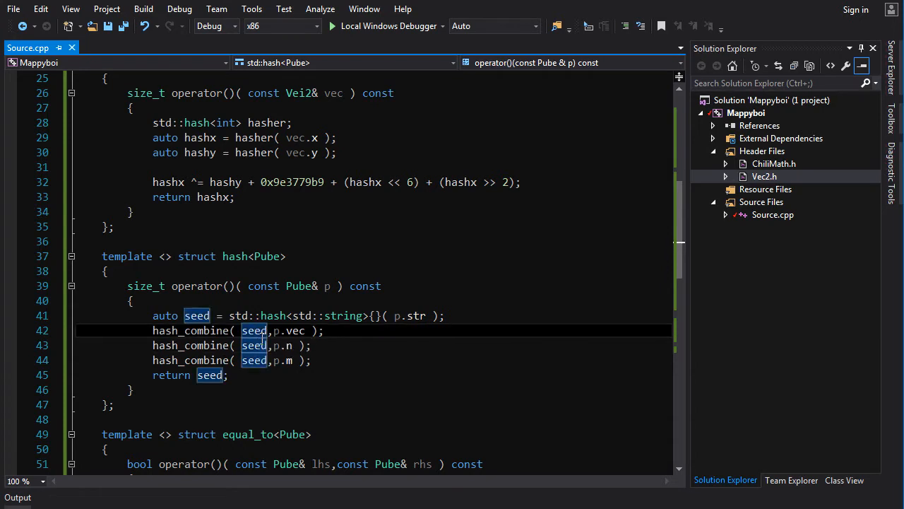
double_click(290, 329)
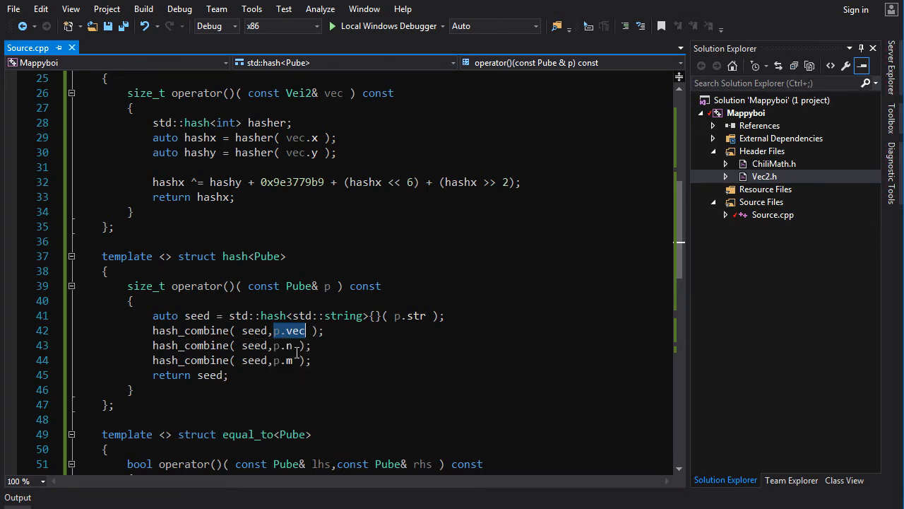
click(288, 361)
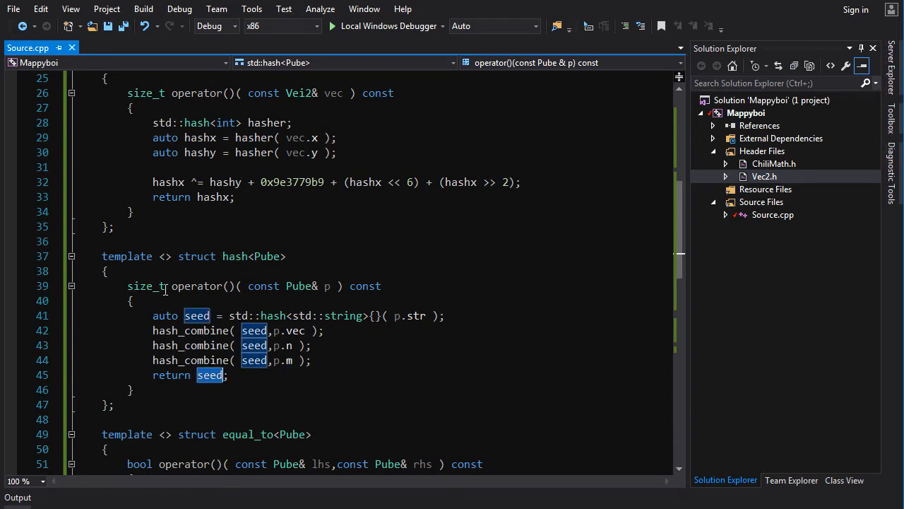
click(265, 256)
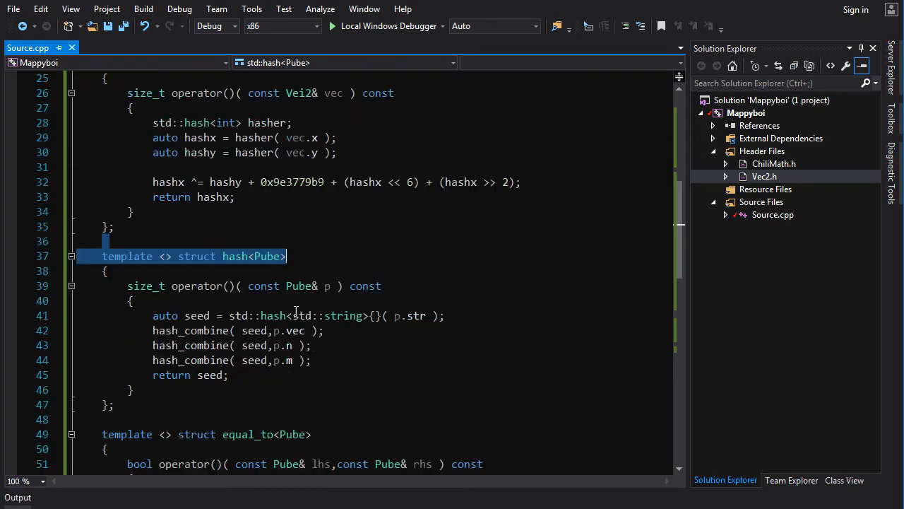
scroll(up, 3)
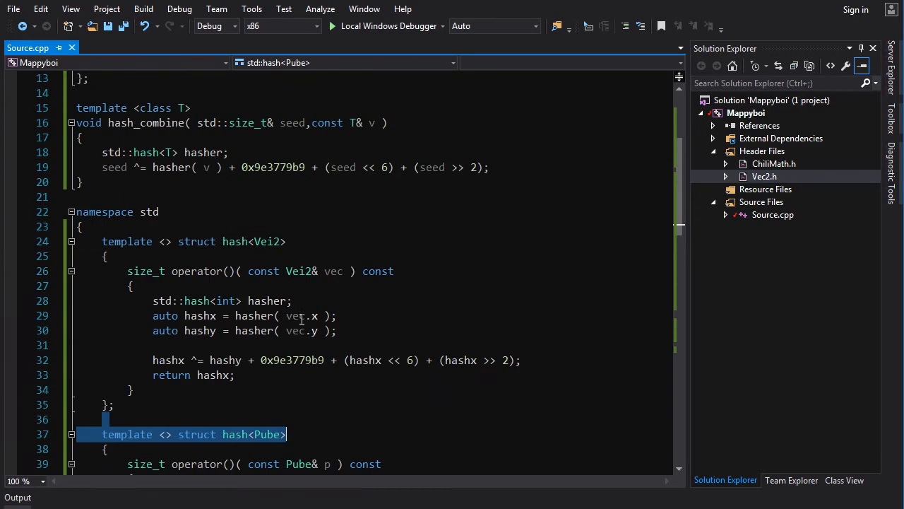
scroll(up, 3)
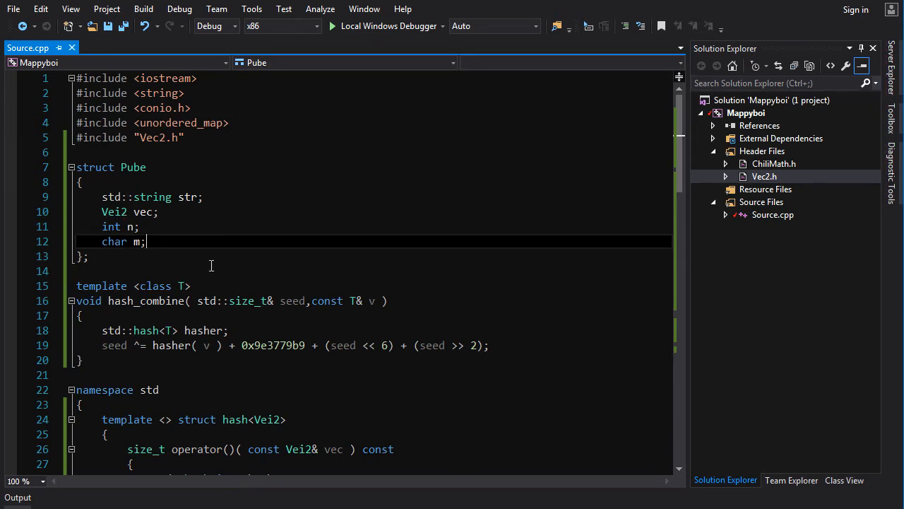
mouse_move(216, 244)
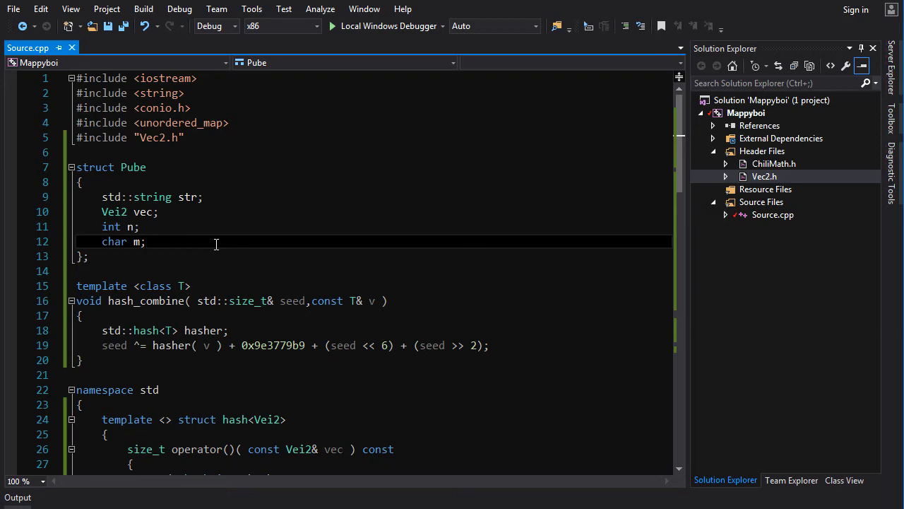
scroll(down, 3)
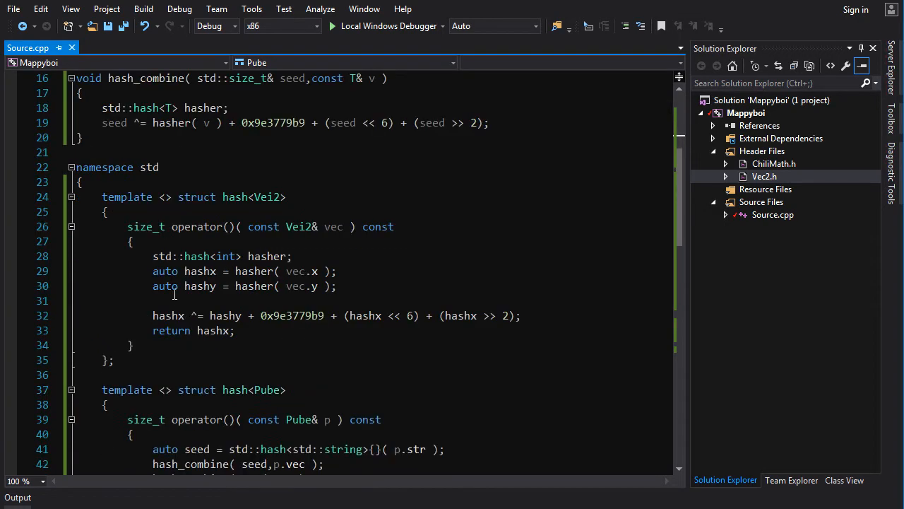
scroll(down, 3)
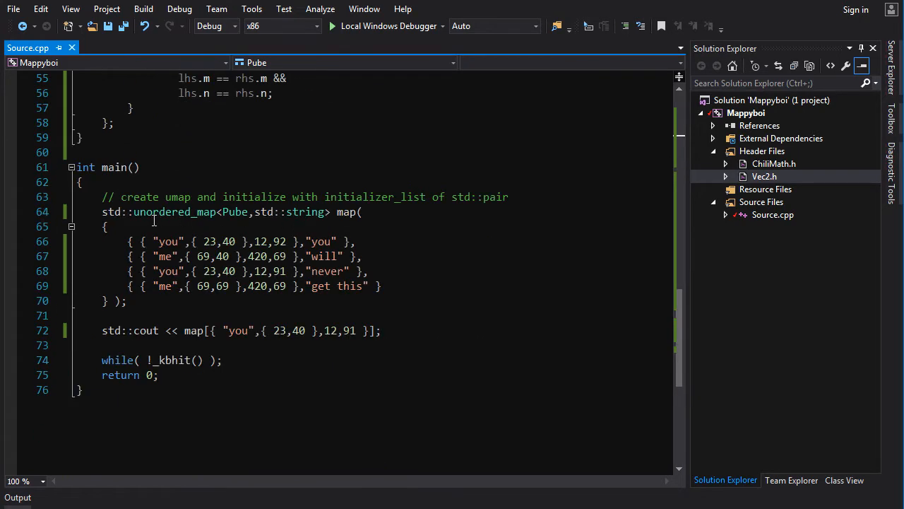
scroll(up, 3)
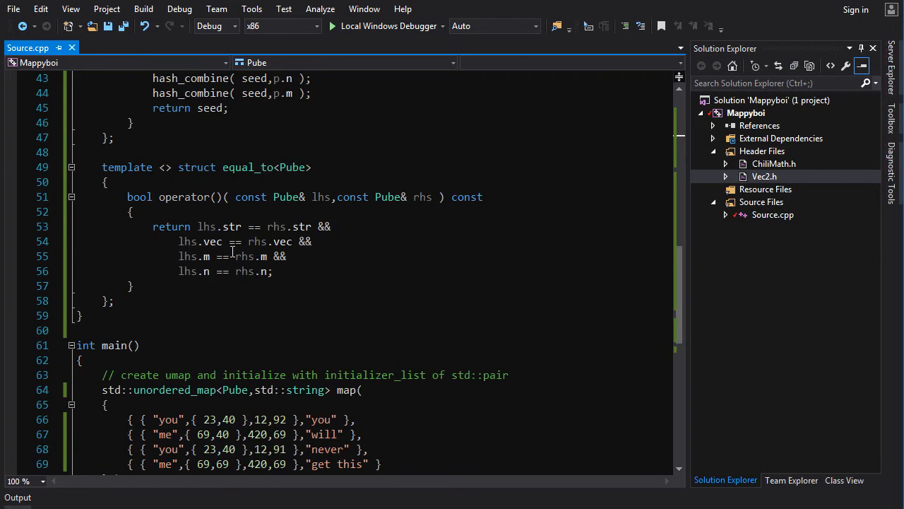
scroll(up, 3)
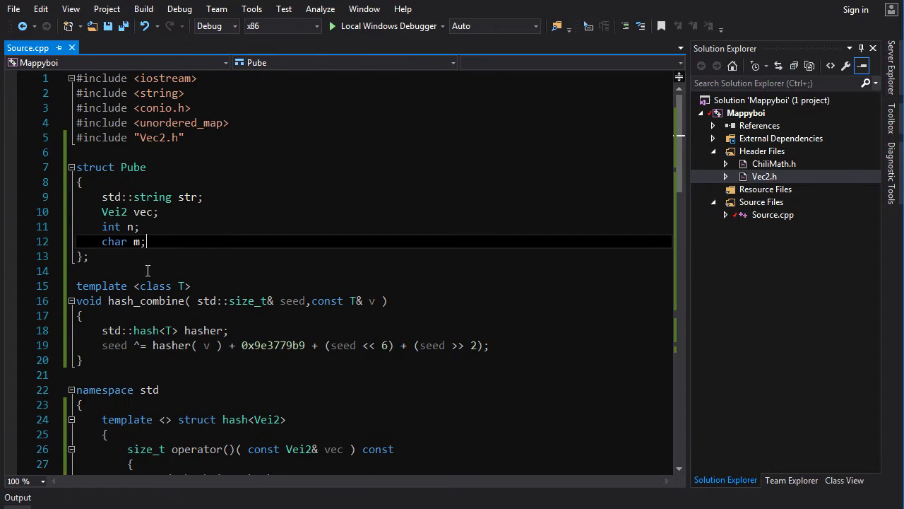
scroll(down, 3)
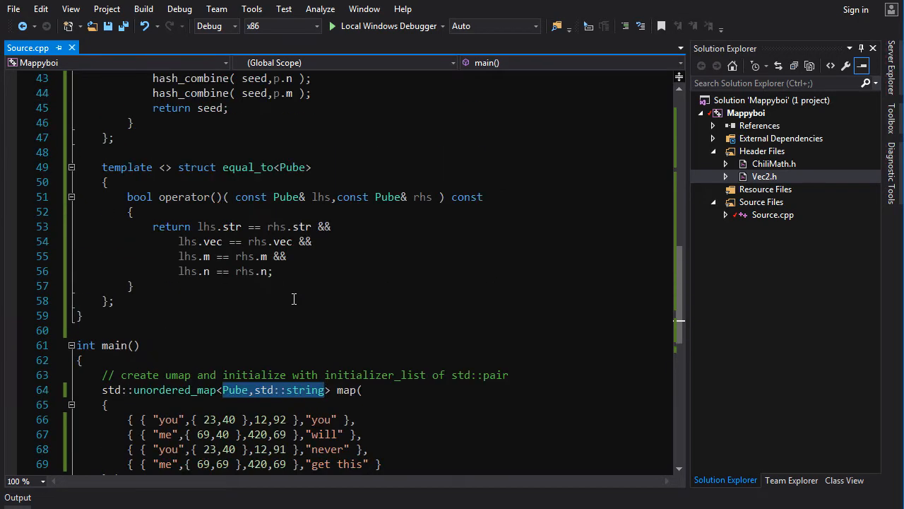
mouse_move(240, 174)
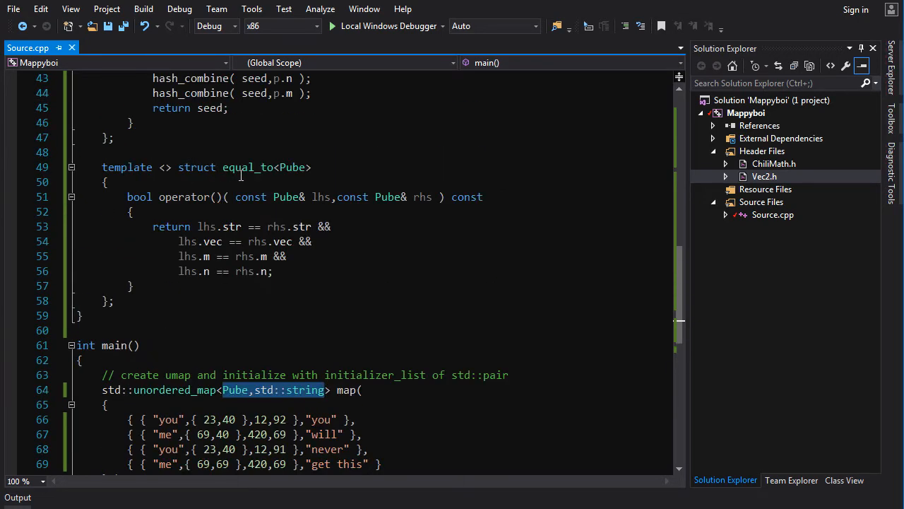
double_click(248, 167)
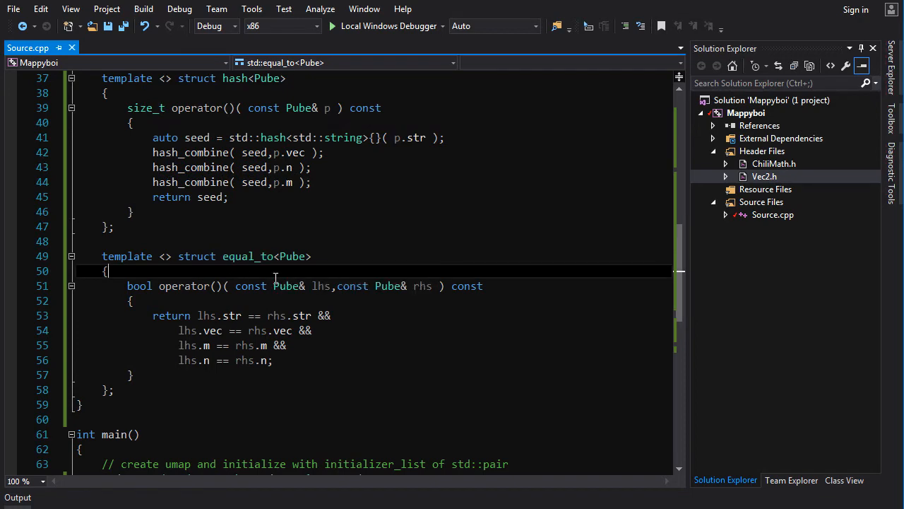
scroll(down, 3)
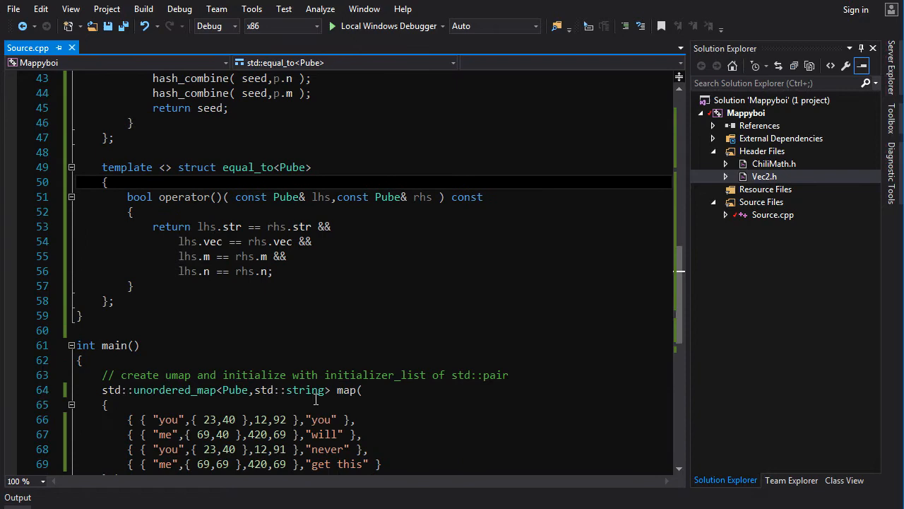
scroll(down, 3)
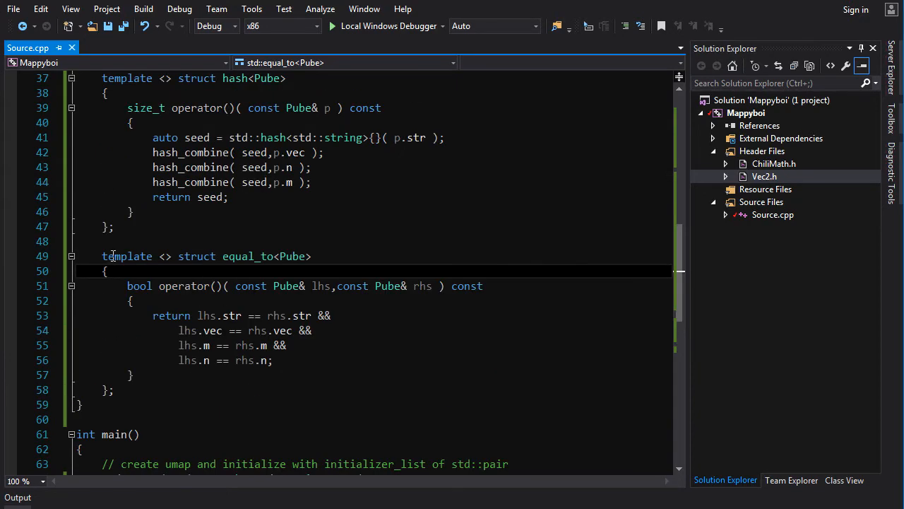
double_click(247, 255)
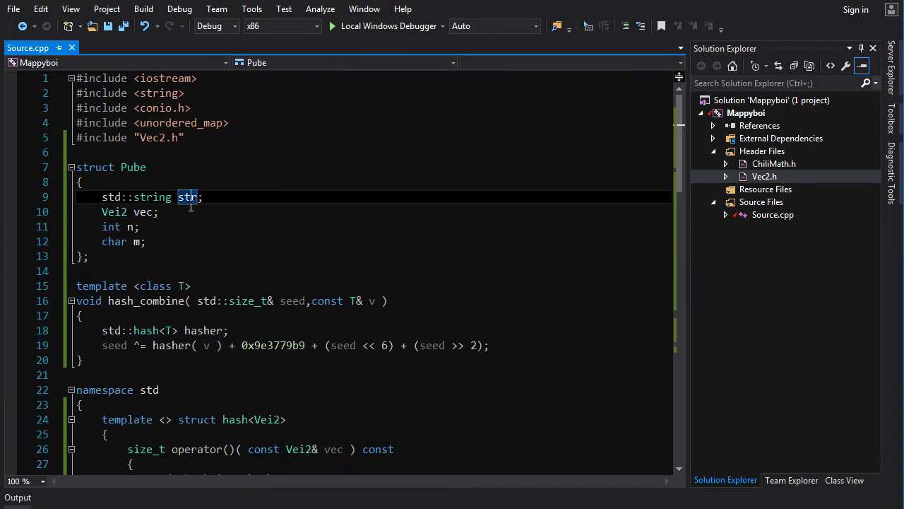
scroll(down, 3)
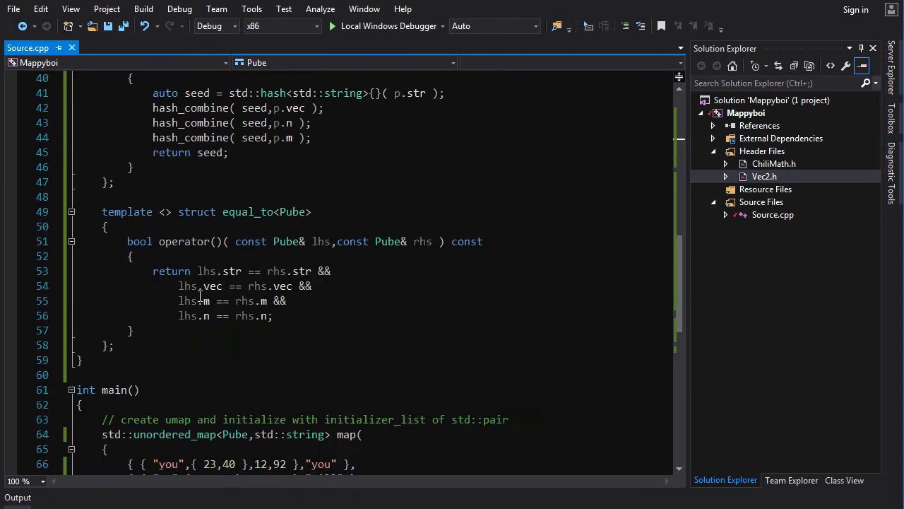
scroll(down, 3)
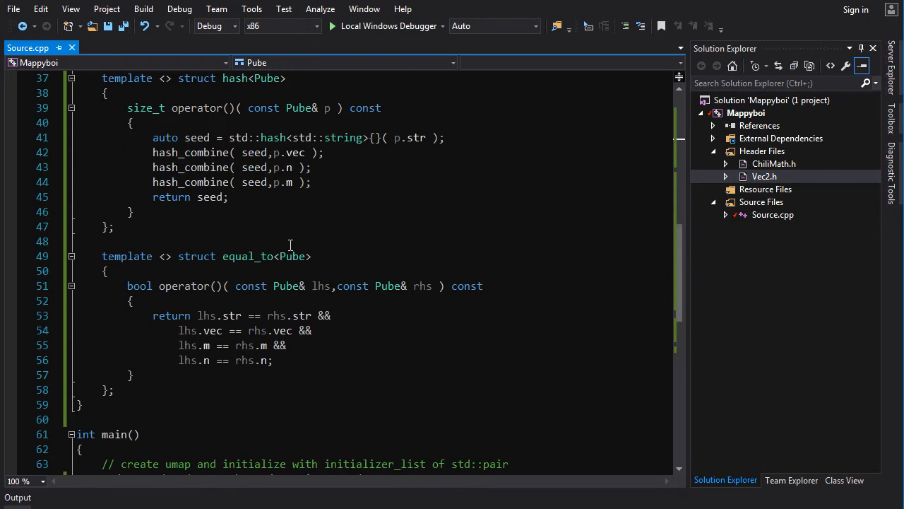
scroll(down, 3)
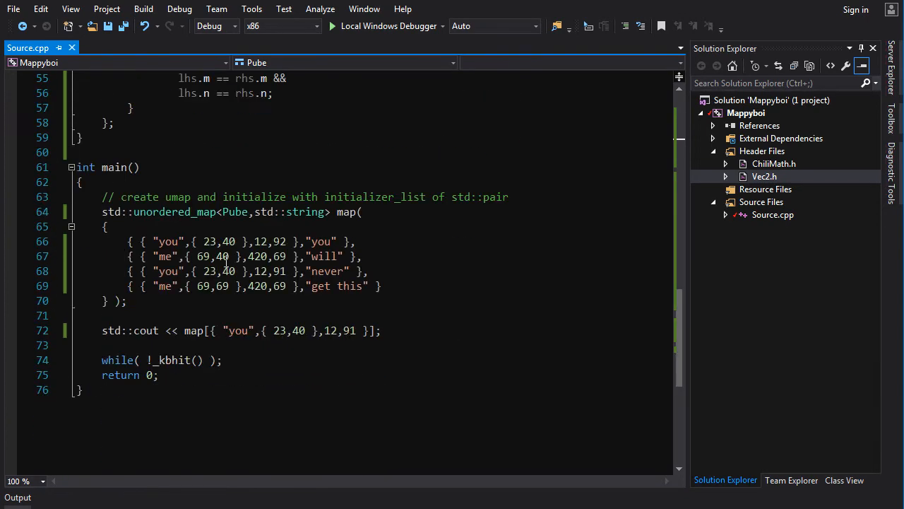
mouse_move(232, 211)
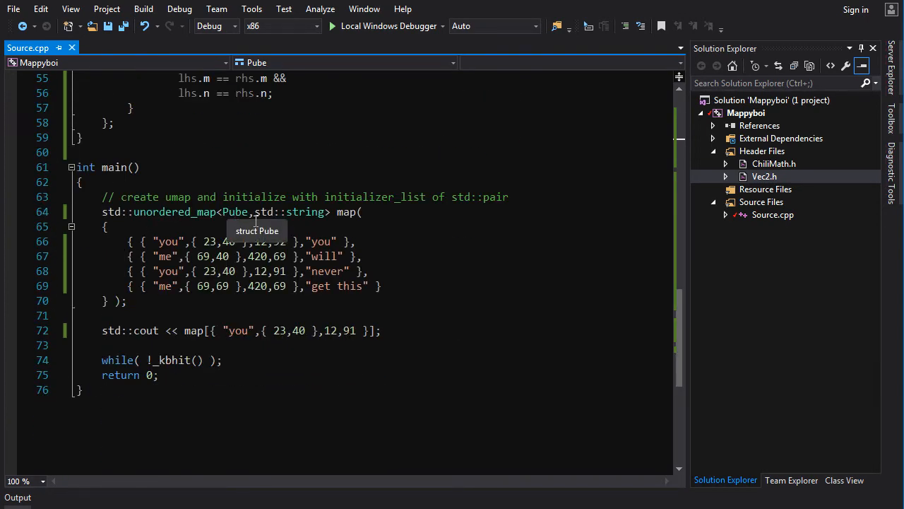
Select std::string in the unordered_map declaration and add a comma after it
double_click(304, 212)
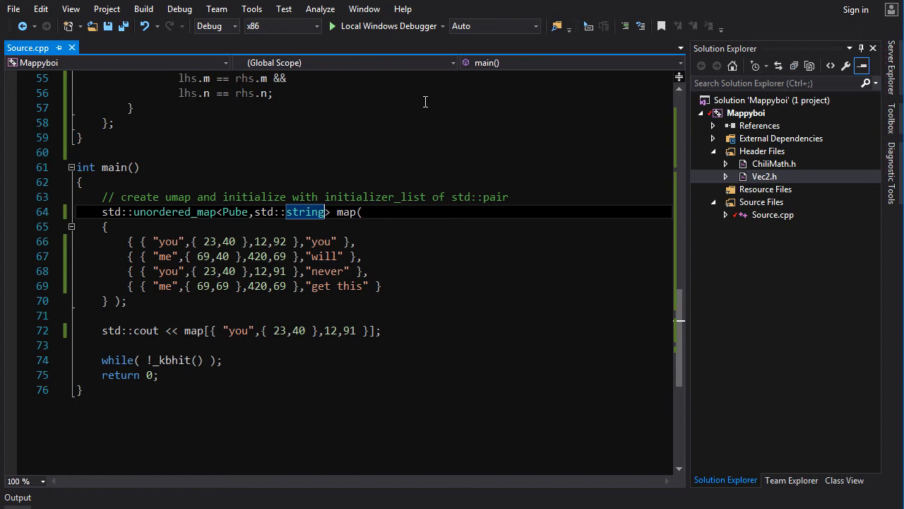
text(,)
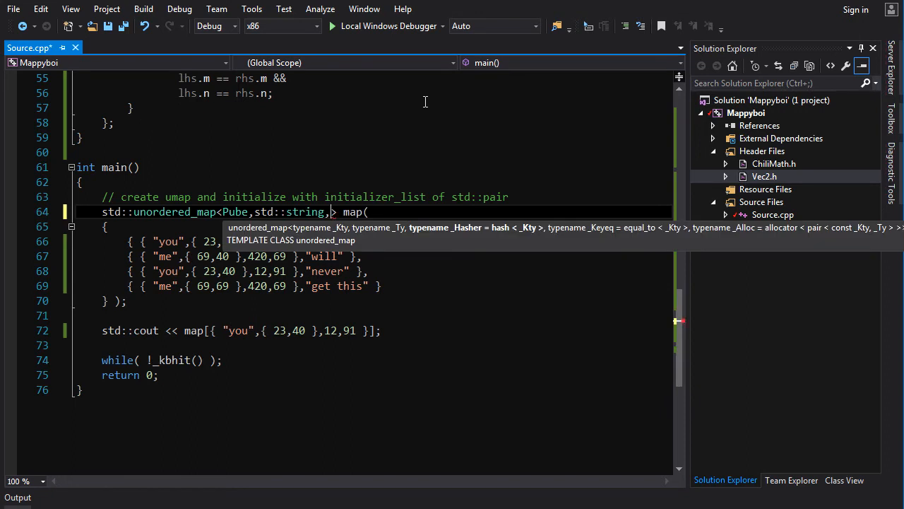
mouse_move(421, 237)
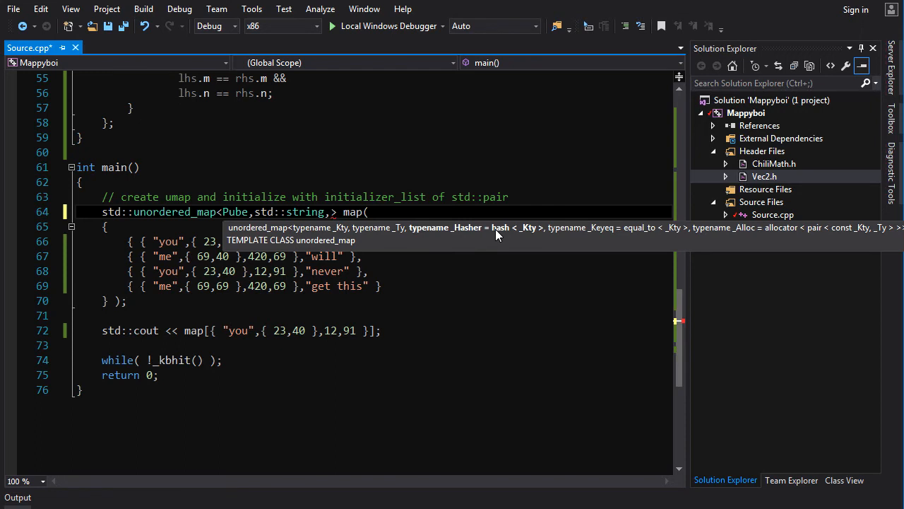
mouse_move(582, 244)
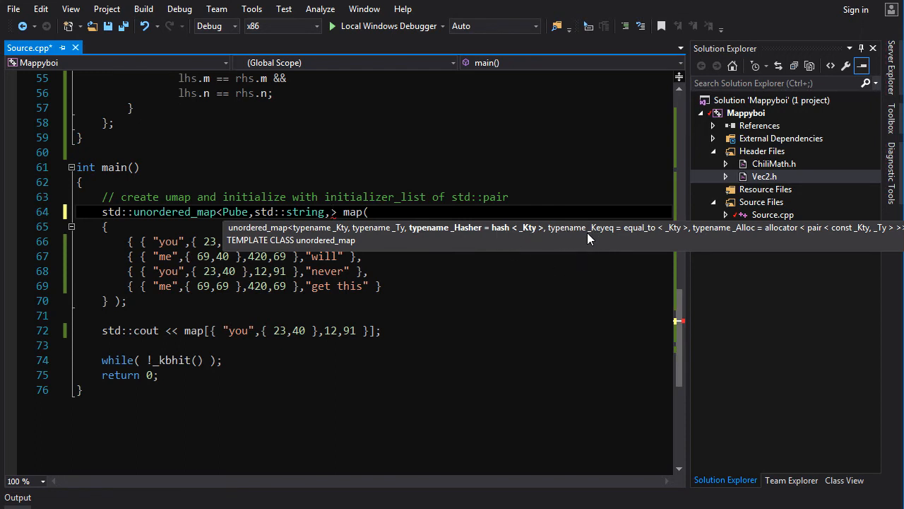
mouse_move(622, 231)
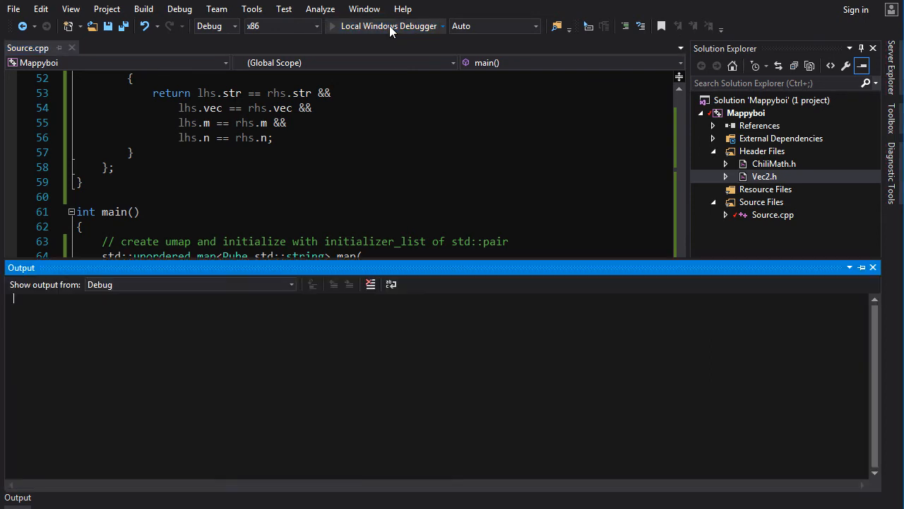
Close the finished debug run and return to the top of Source.cpp
click(389, 26)
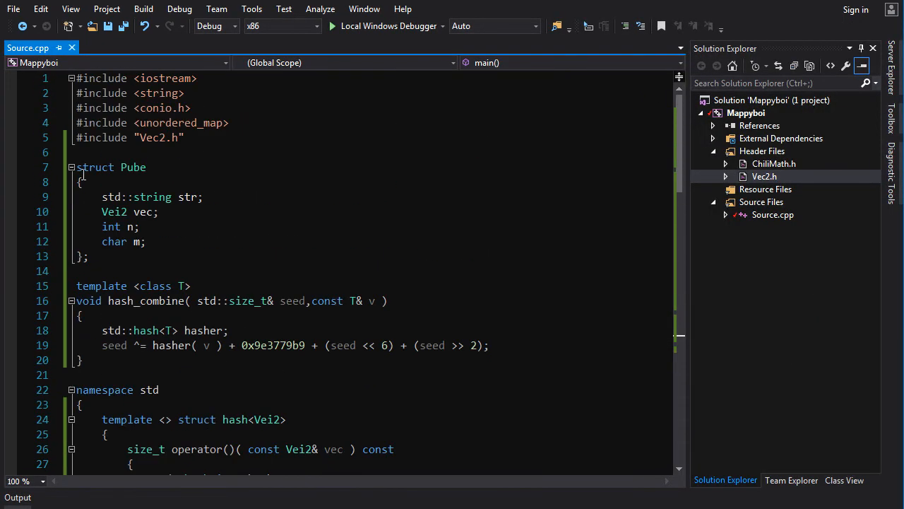
mouse_move(137, 207)
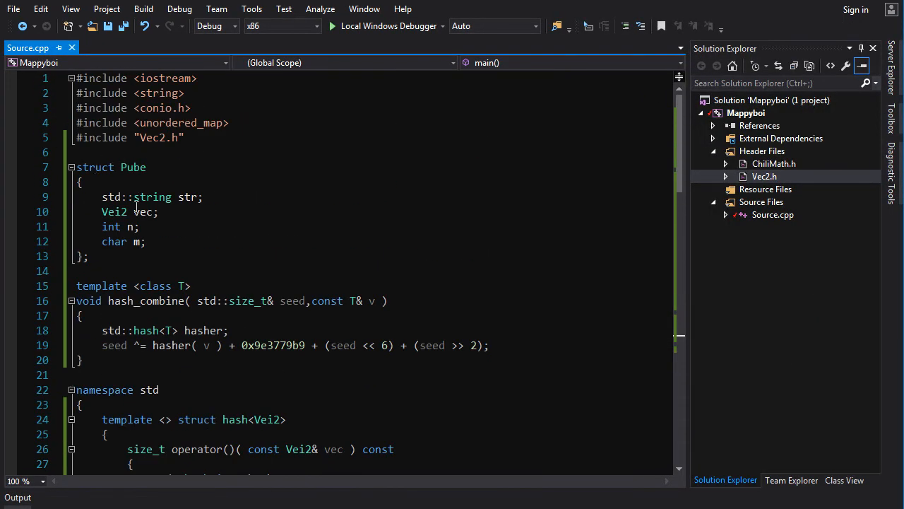
double_click(145, 300)
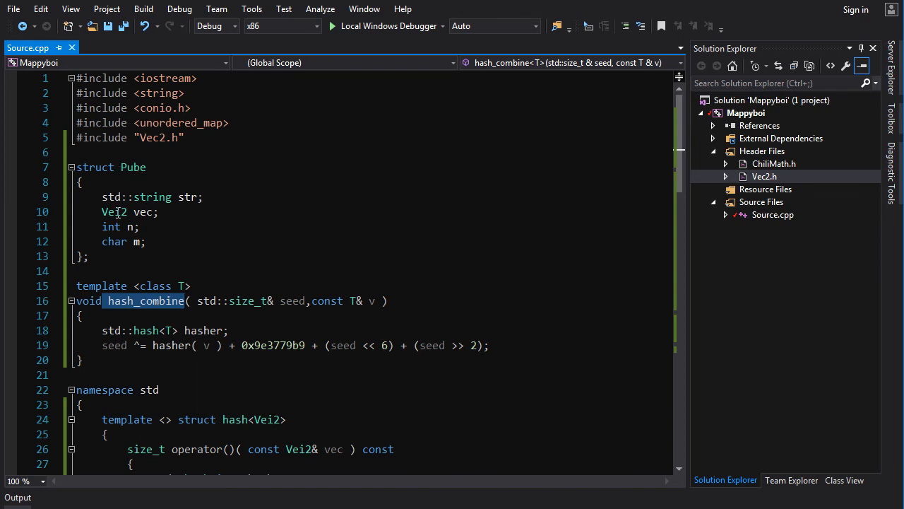
drag(102, 196, 146, 241)
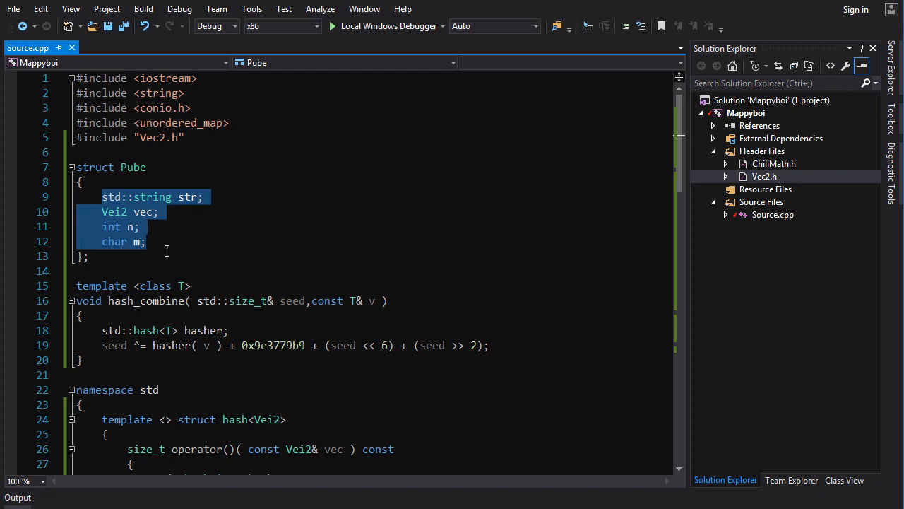
click(245, 189)
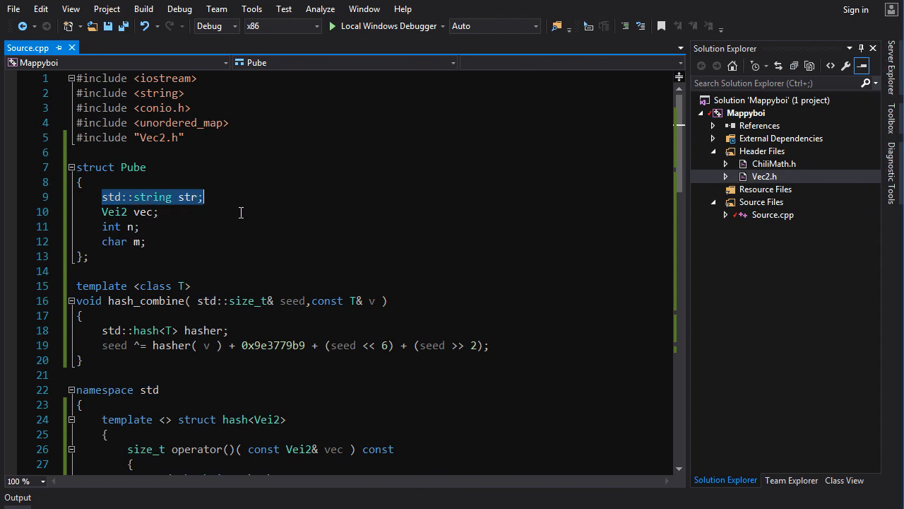
mouse_move(240, 203)
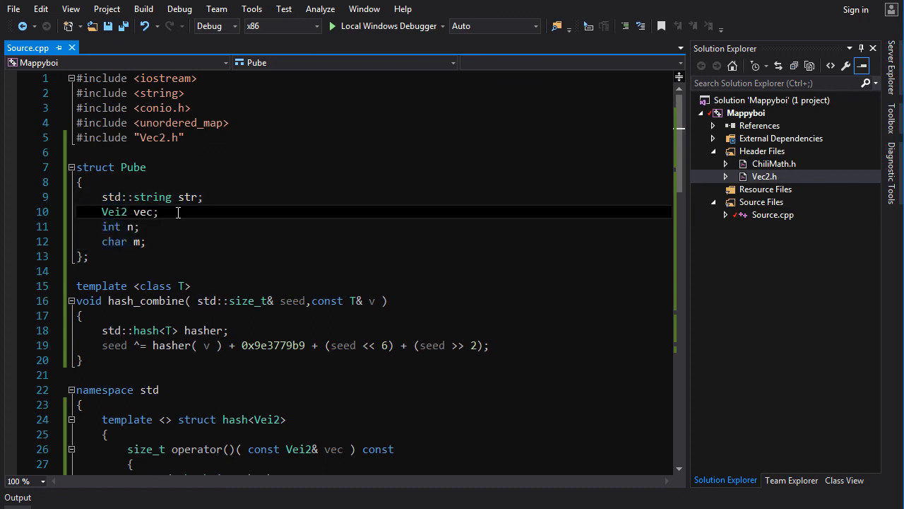
drag(102, 197, 139, 226)
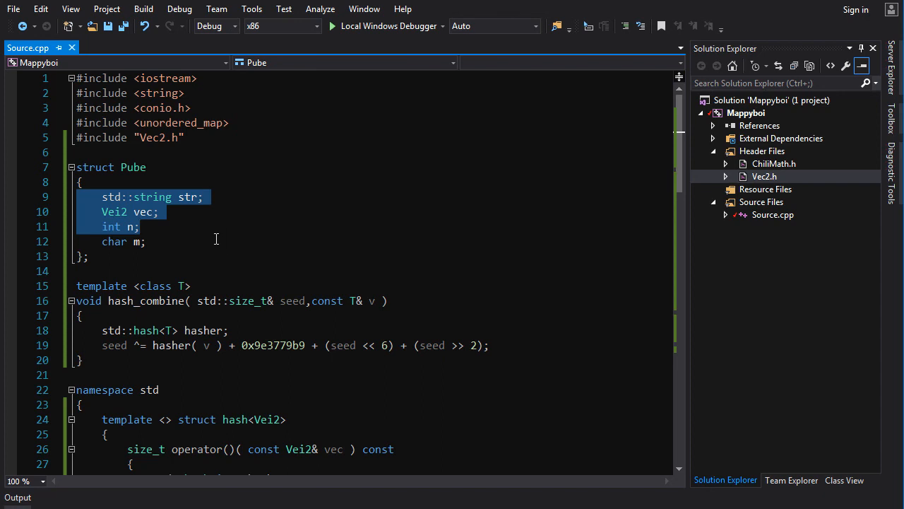
click(114, 227)
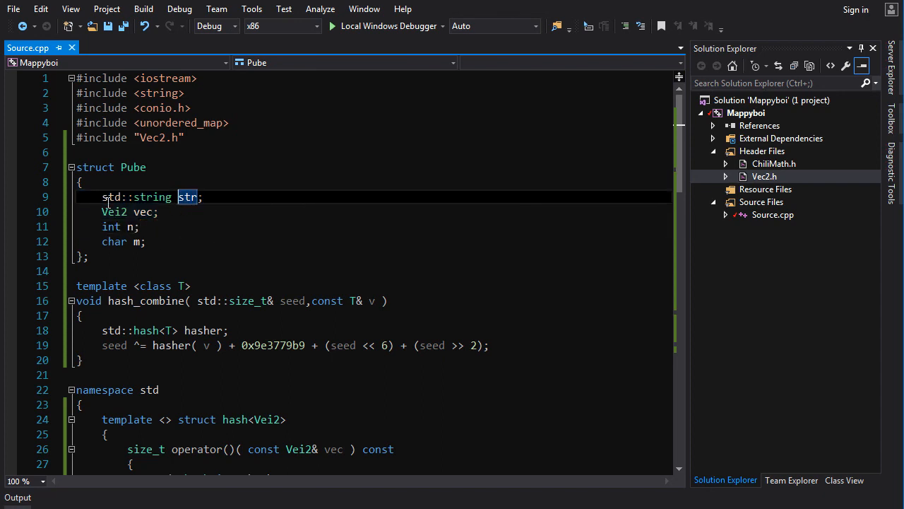
scroll(down, 3)
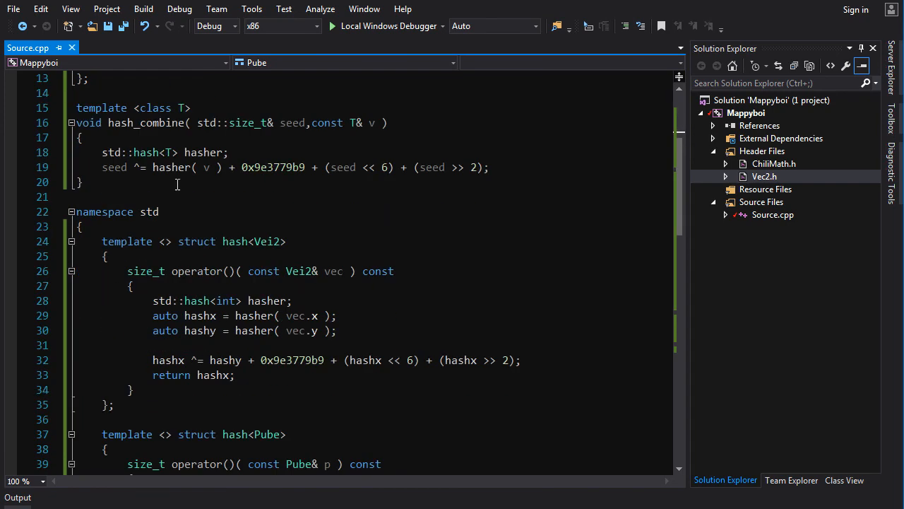
scroll(down, 3)
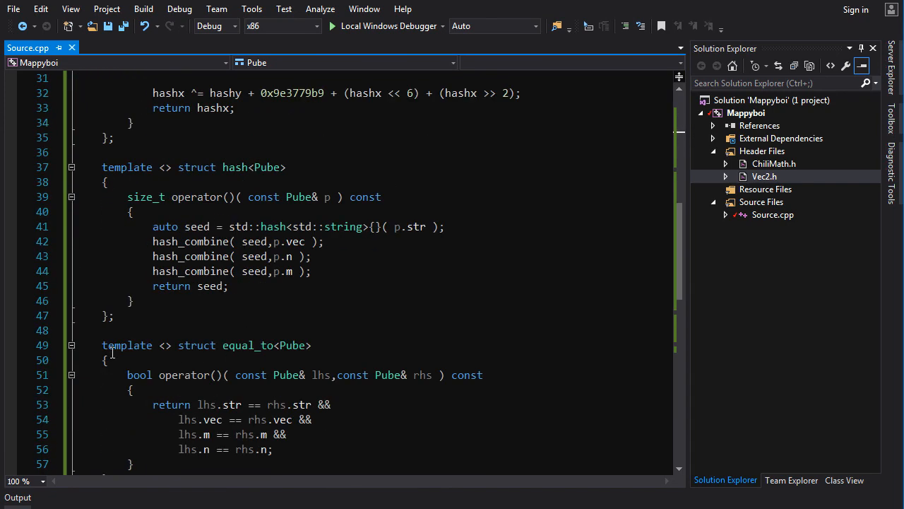